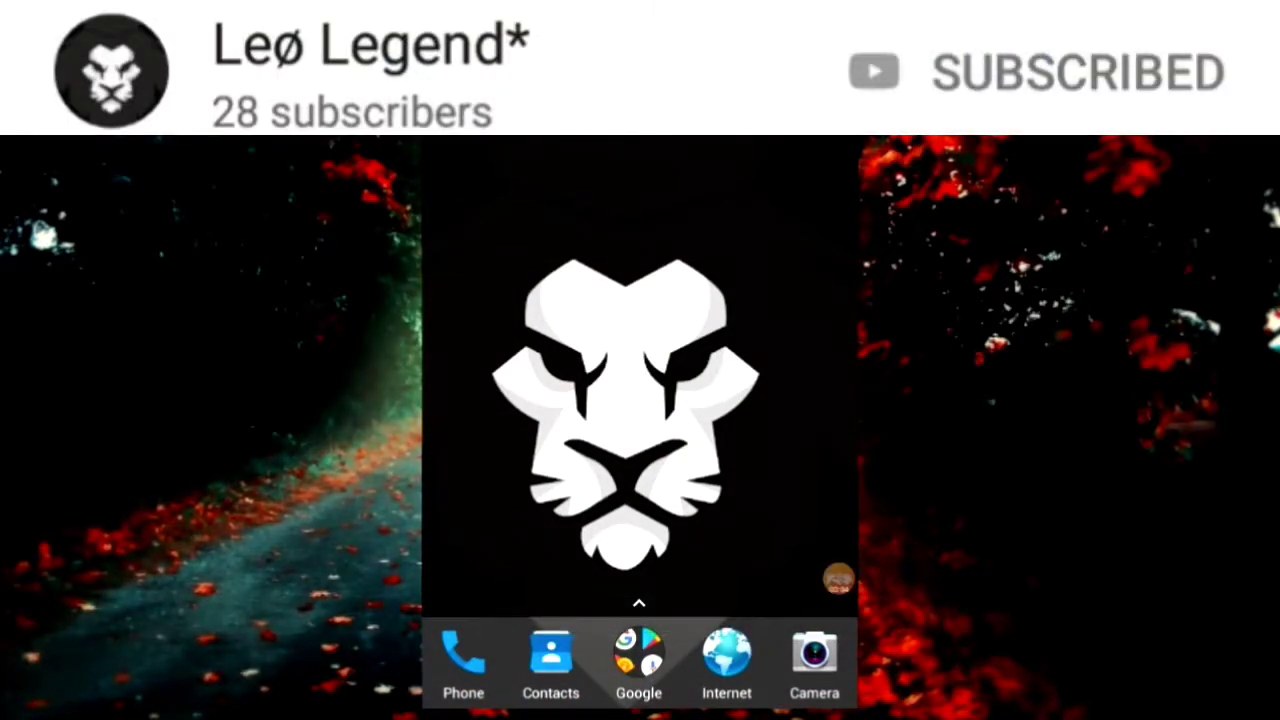
- Open the app drawer and launch the Settings app
left_click(639, 602)
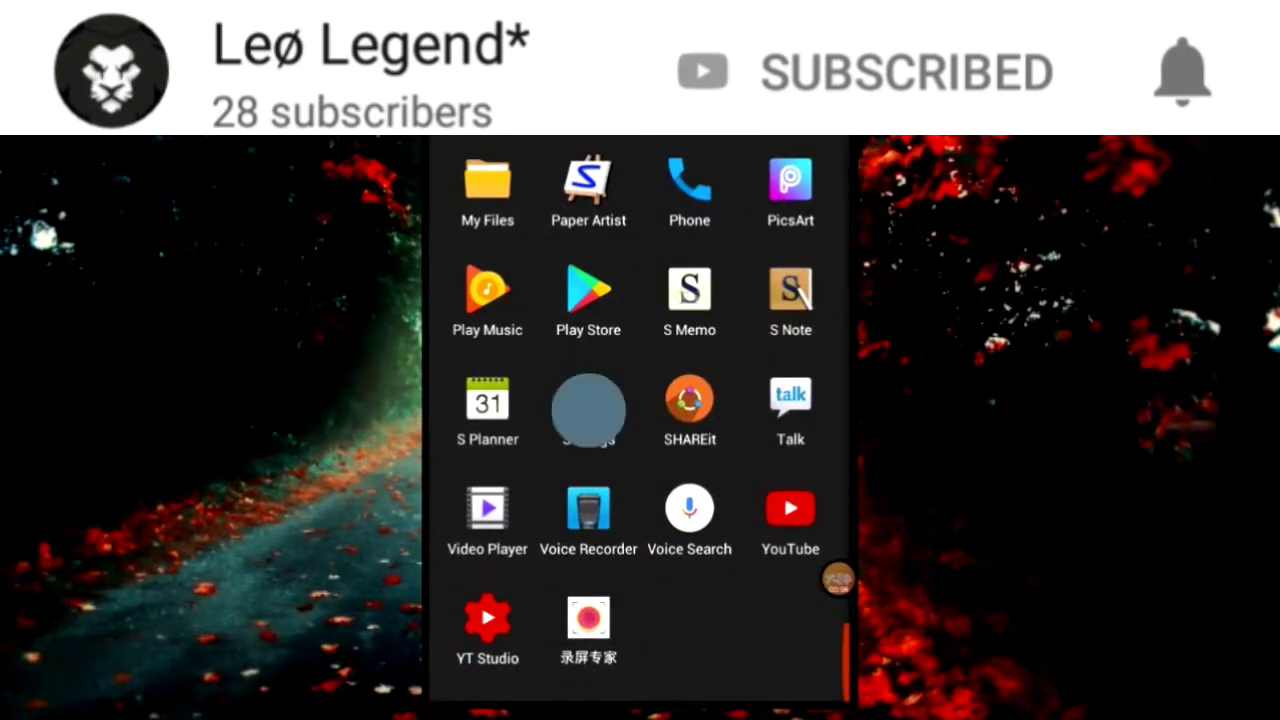
left_click(588, 410)
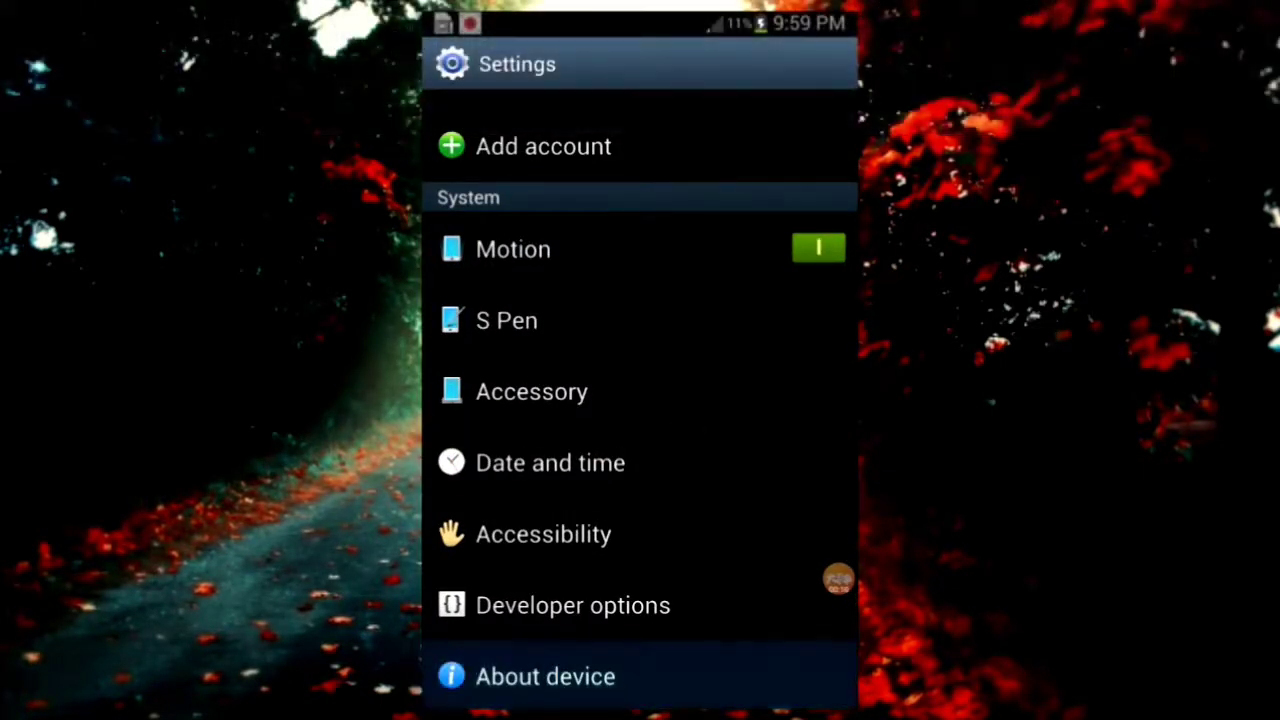
- View Android 4.1.2 under About device and trigger the Jelly Bean easter egg
left_click(545, 676)
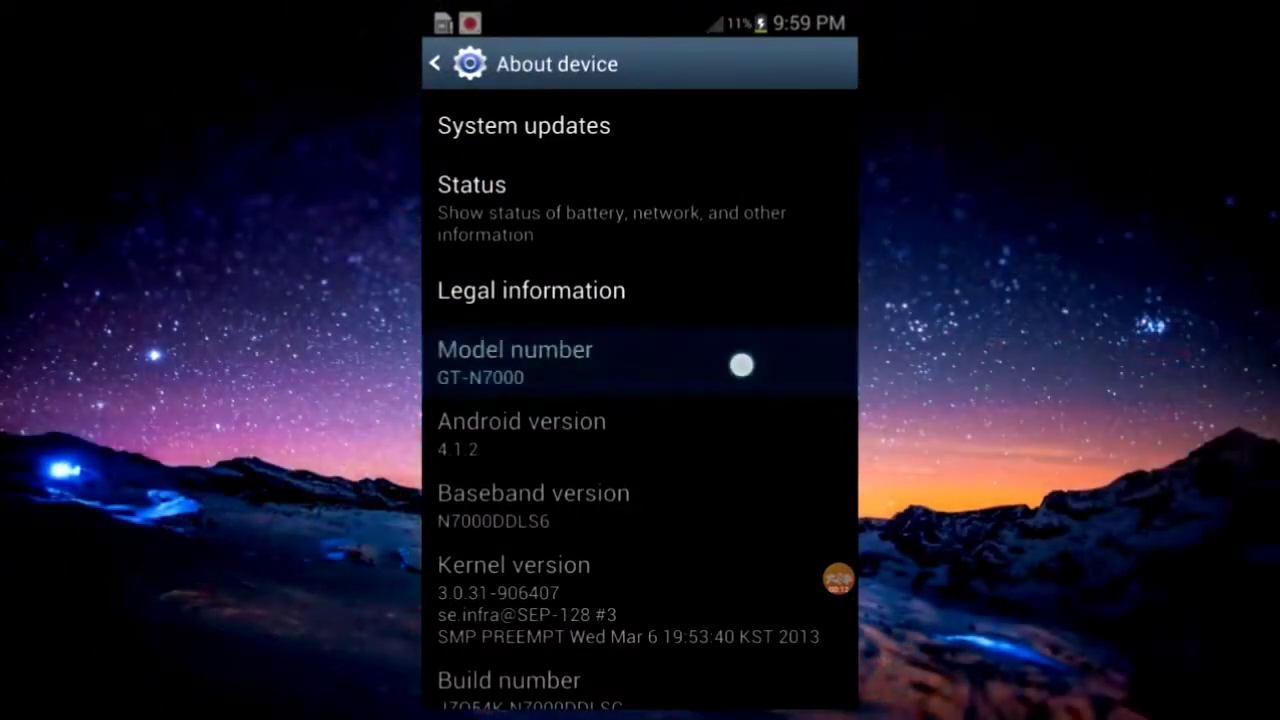
left_click(640, 435)
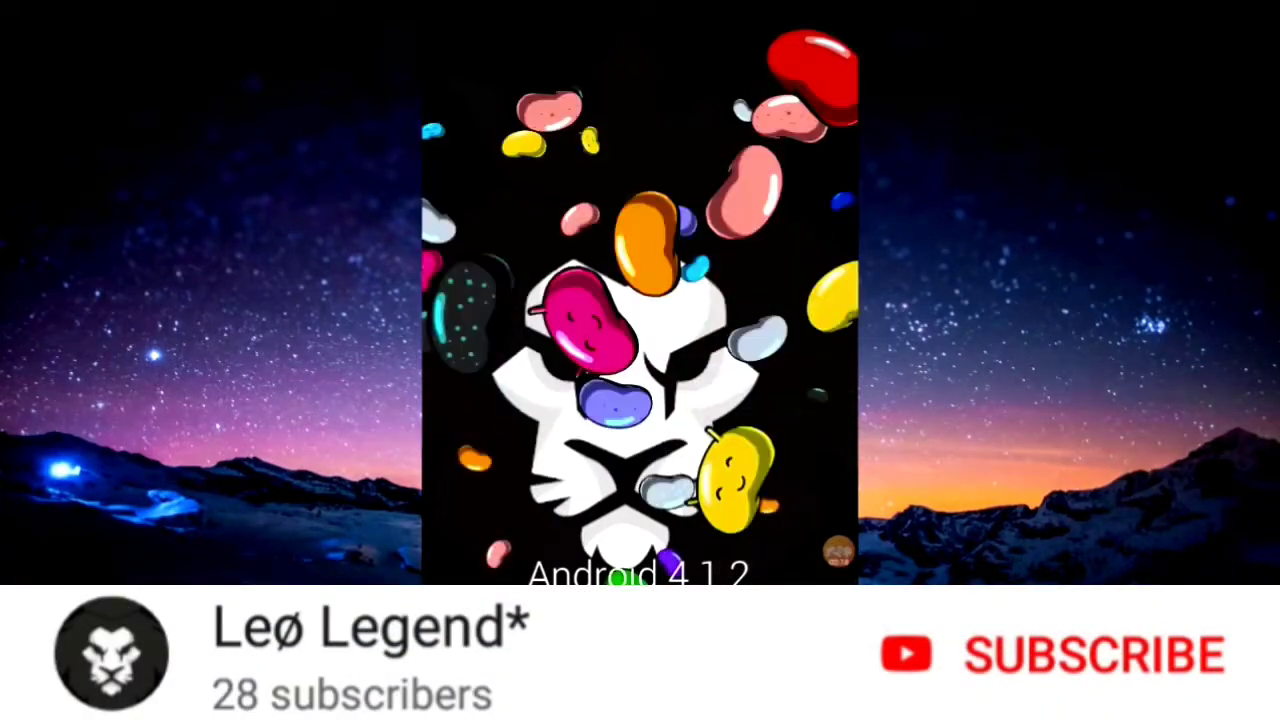
left_click(1050, 655)
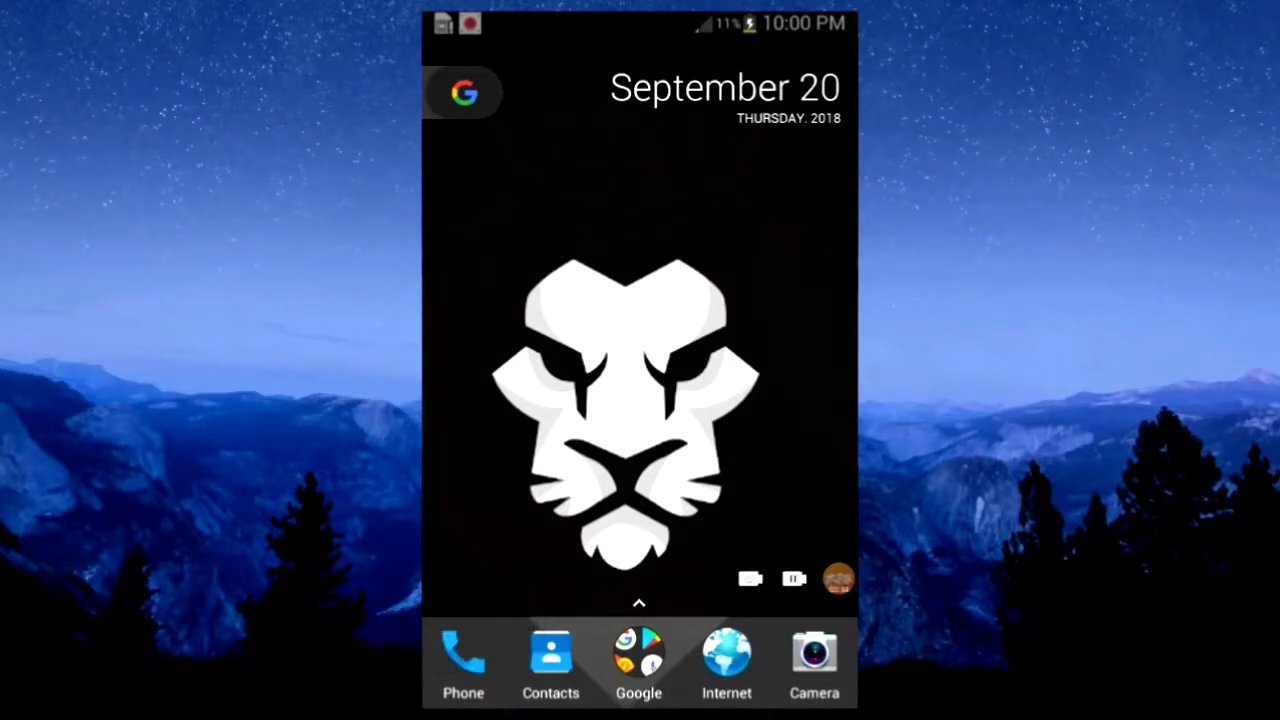
- Launch the Play Store app from the home screen
left_click(638, 655)
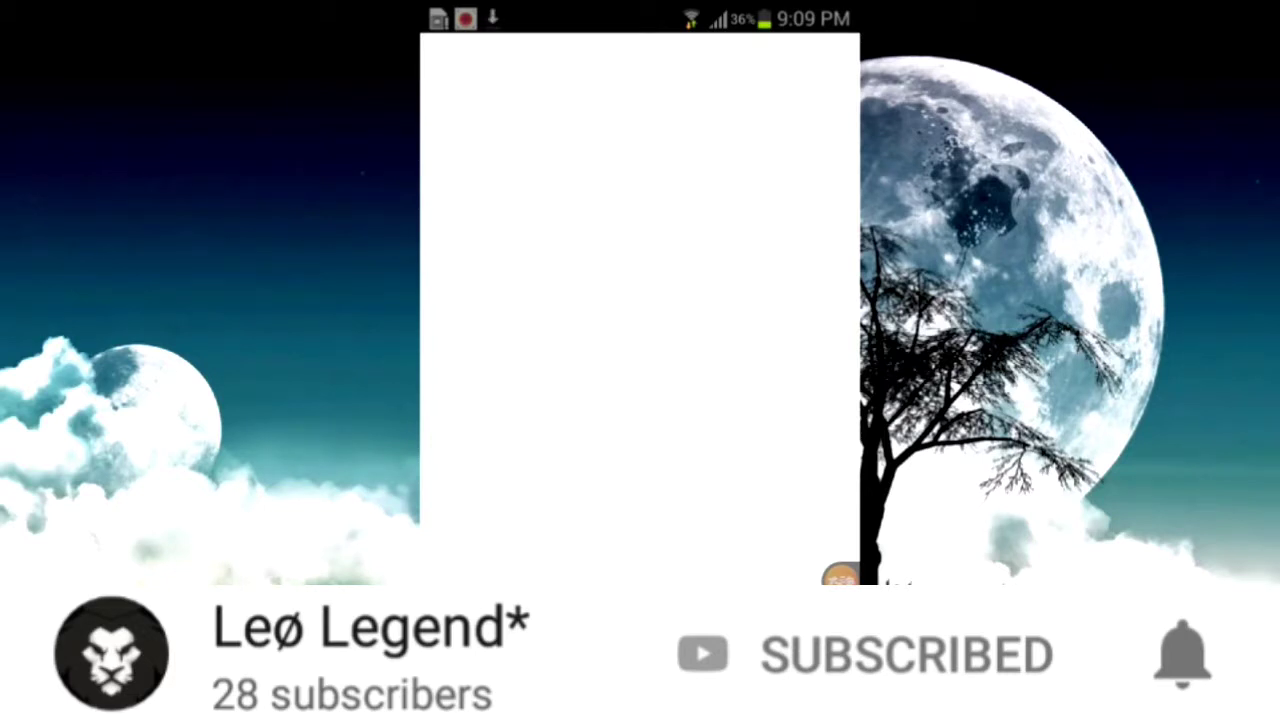
- Search the Play Store for 'rec screen' and scroll to the installed 录屏专家 entry
left_click(1182, 654)
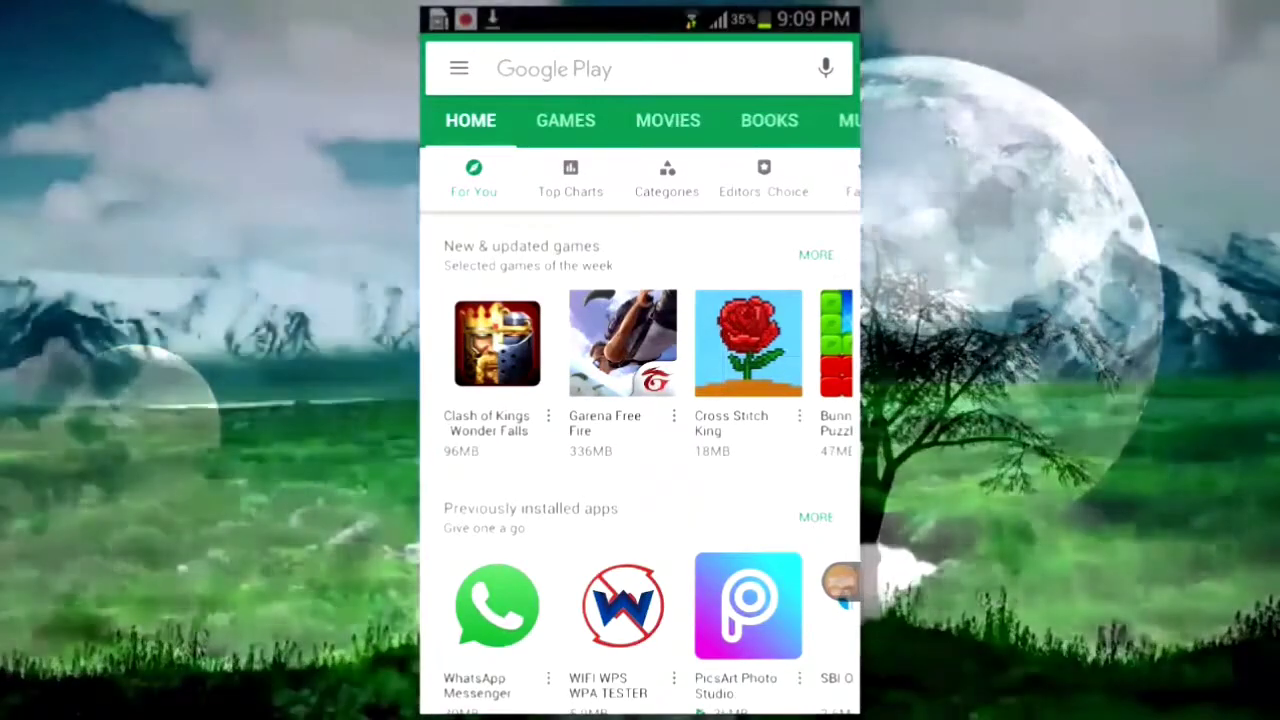
left_click(620, 68)
type("rec screen")
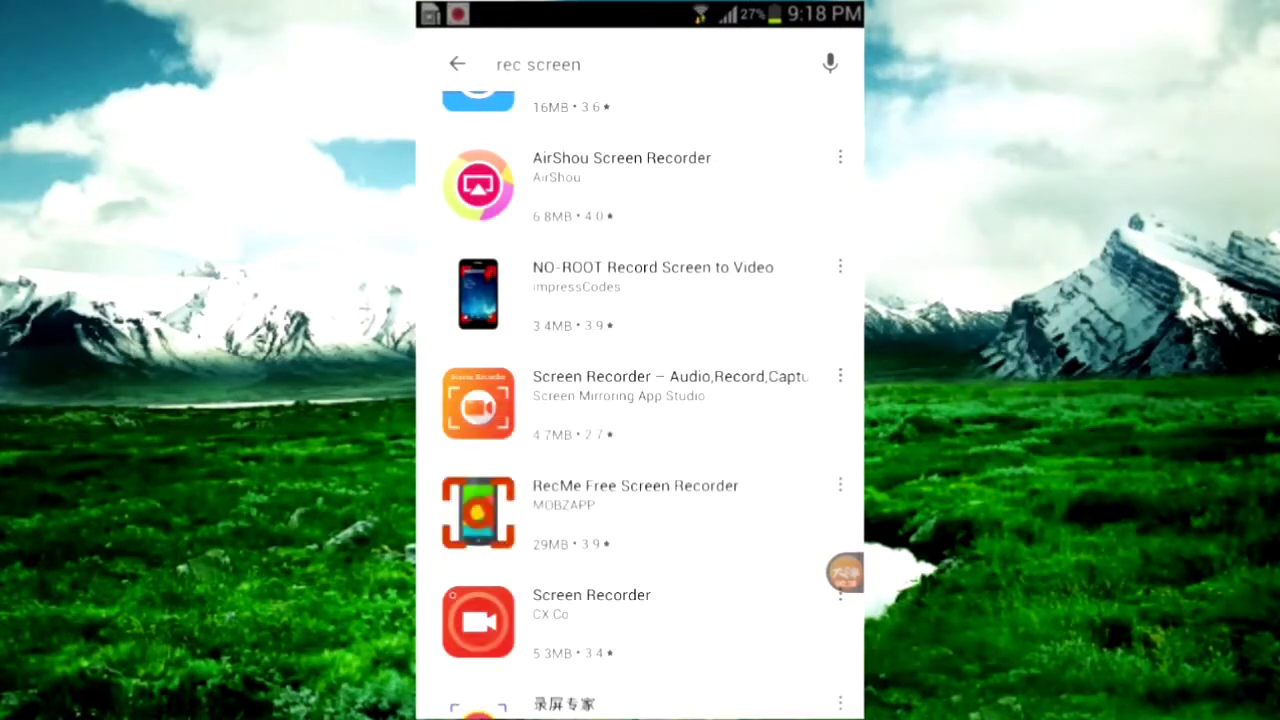
scroll("down", 3)
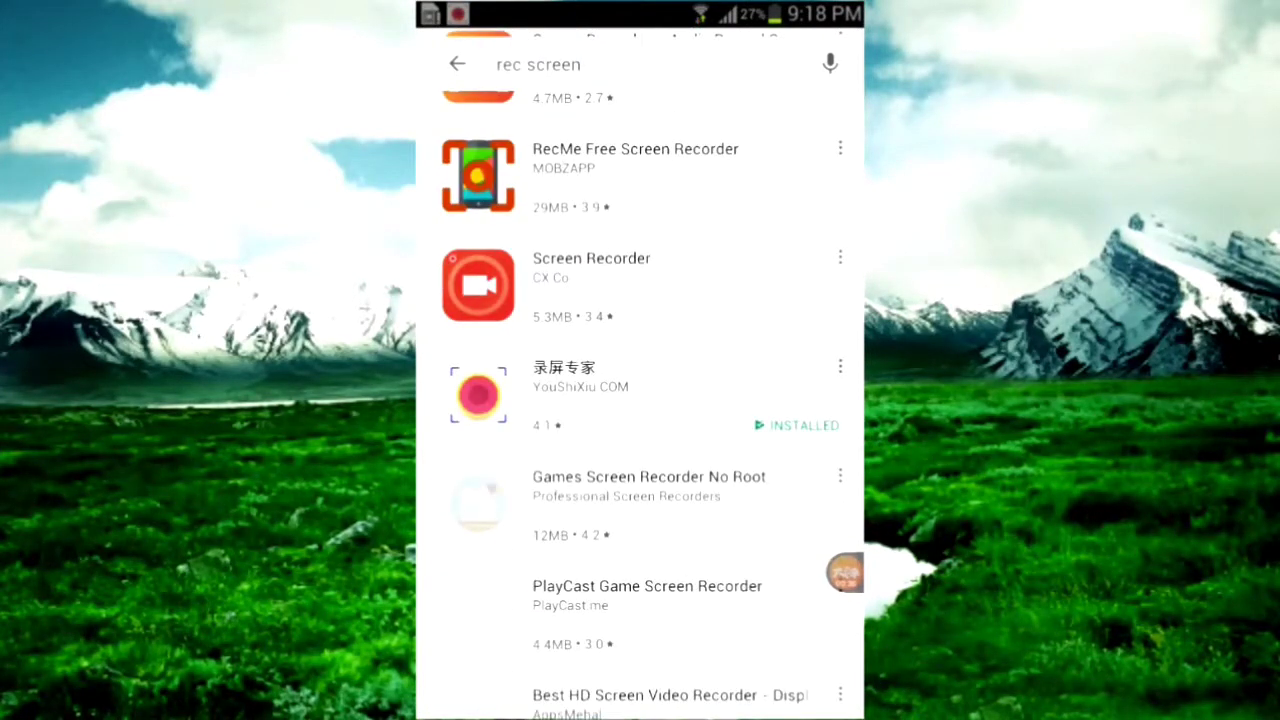